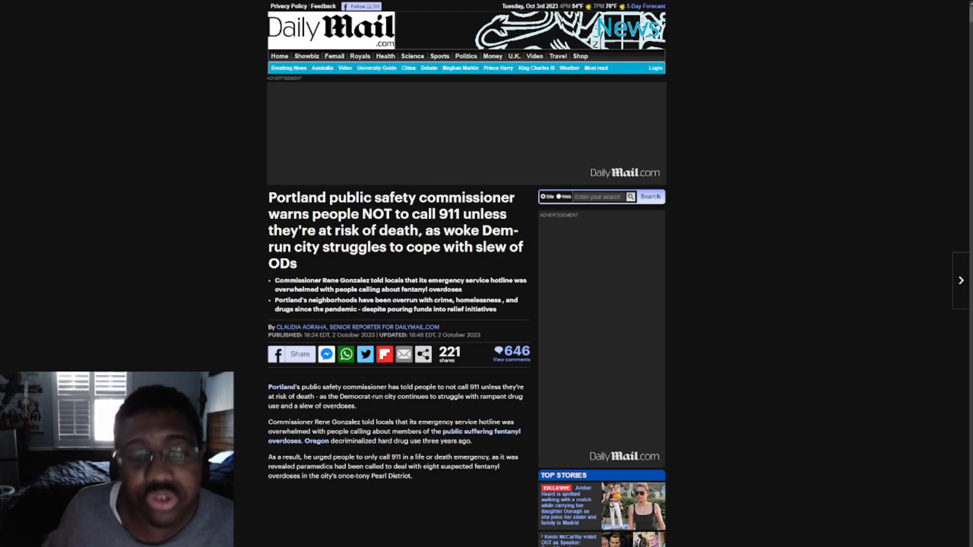
scroll(down, 3)
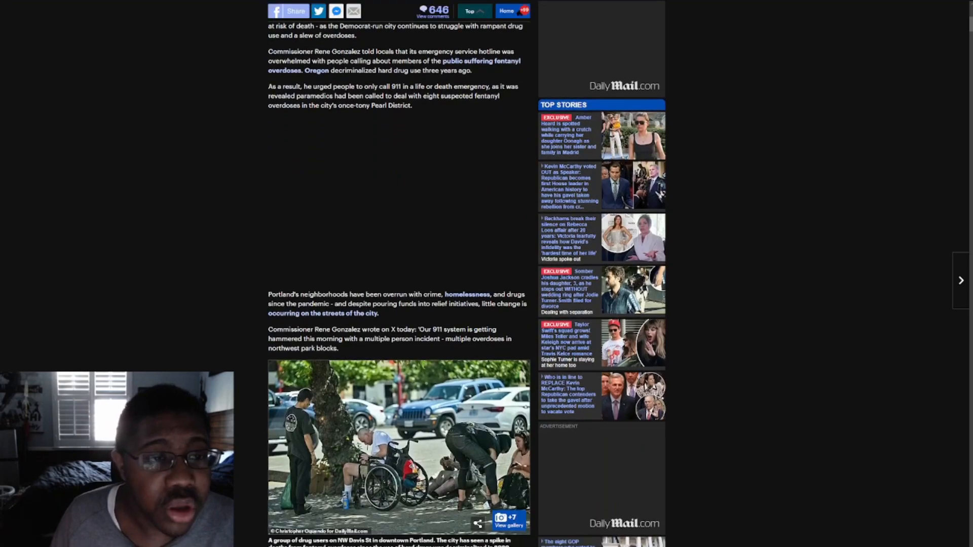
scroll(up, 3)
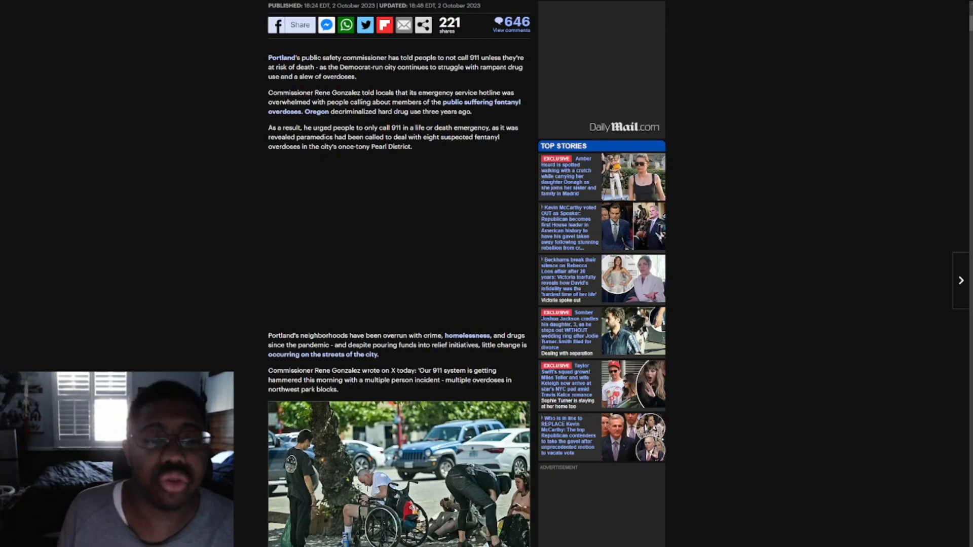
scroll(down, 3)
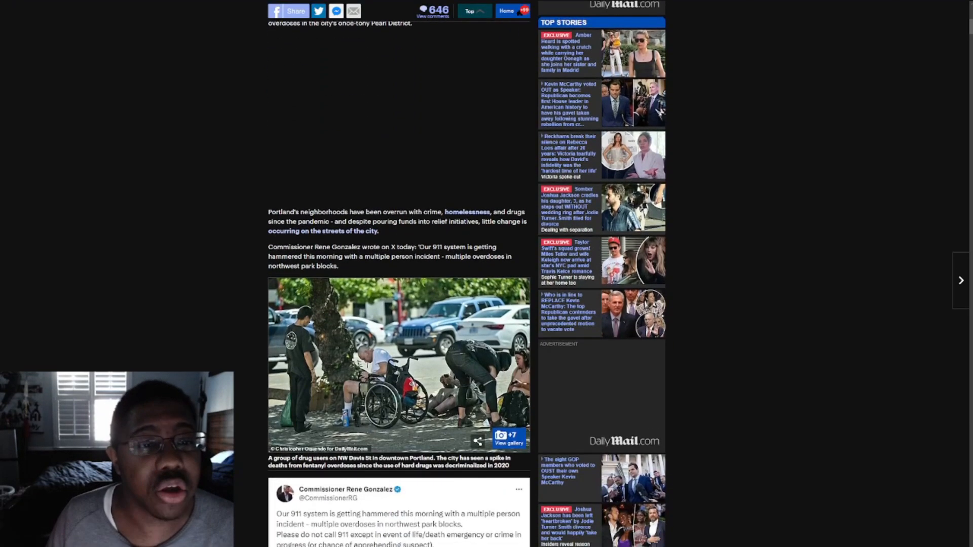
scroll(up, 3)
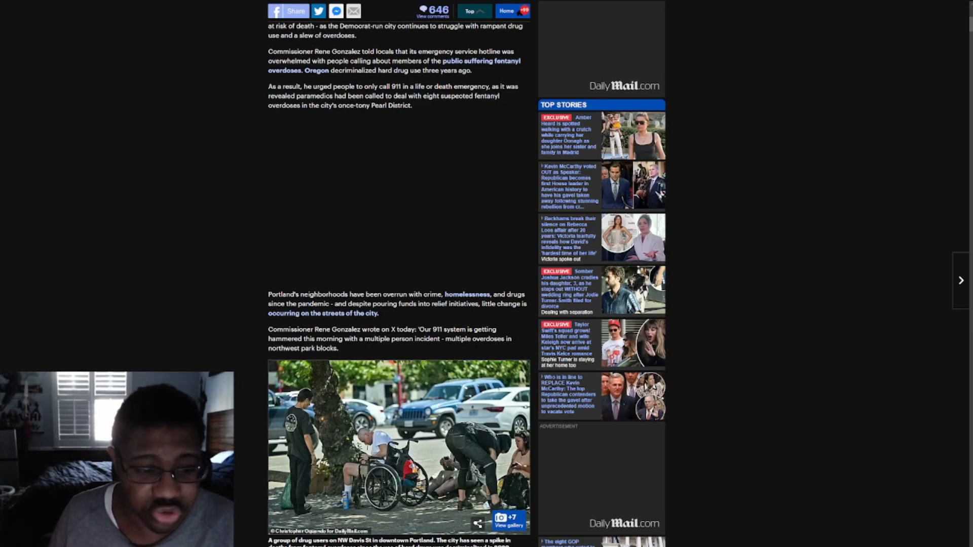
scroll(down, 3)
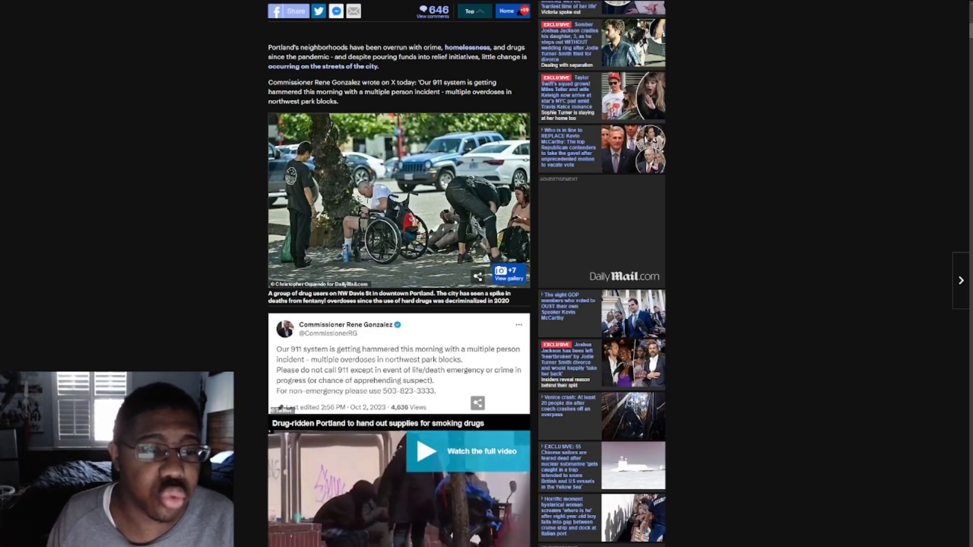
scroll(down, 3)
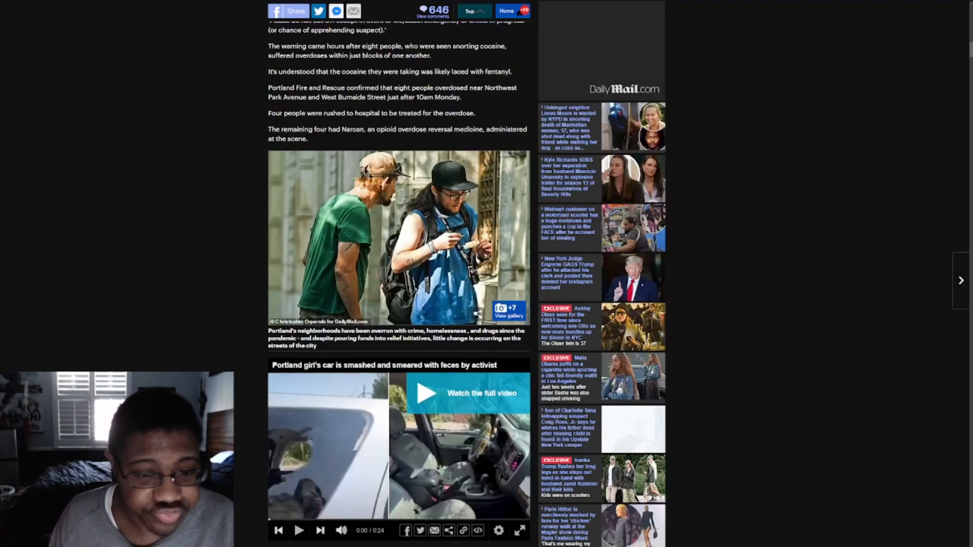
scroll(up, 3)
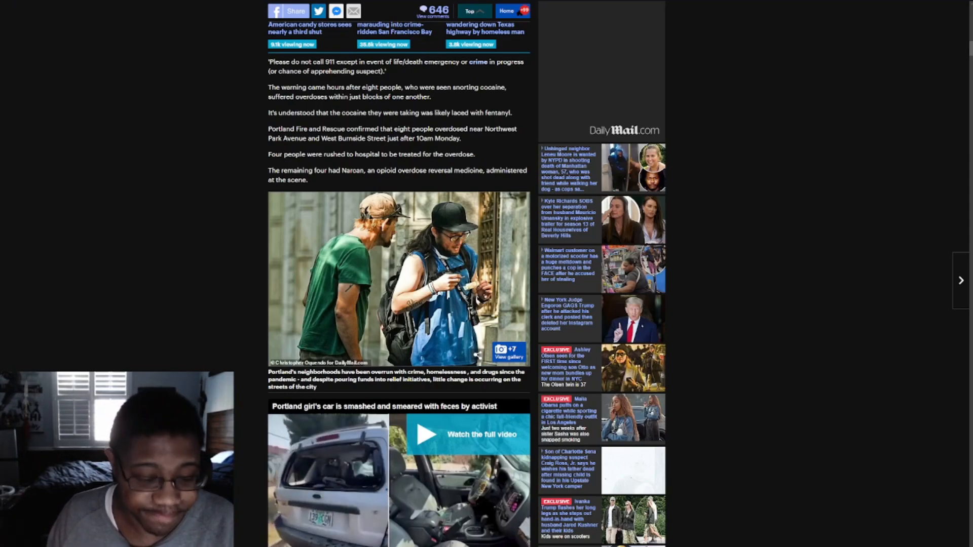
scroll(down, 3)
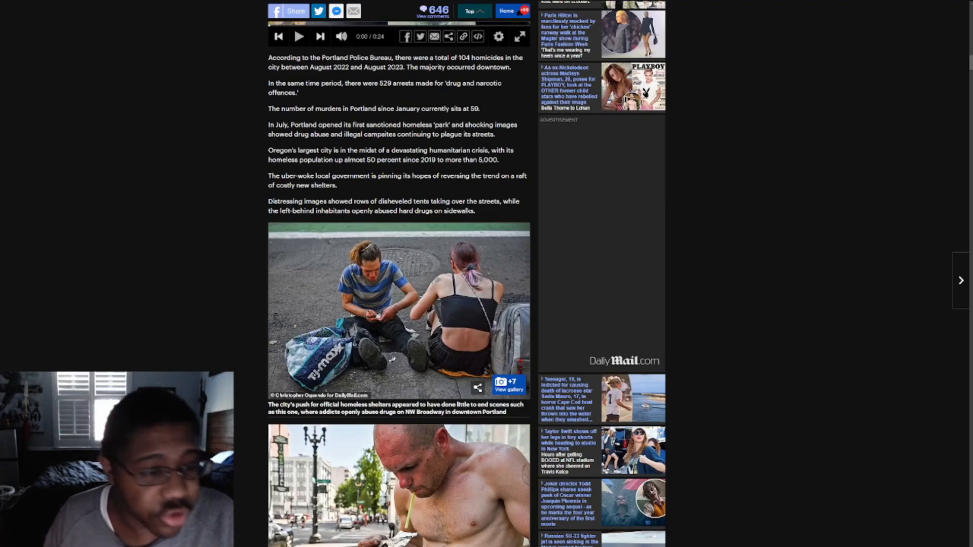
scroll(down, 3)
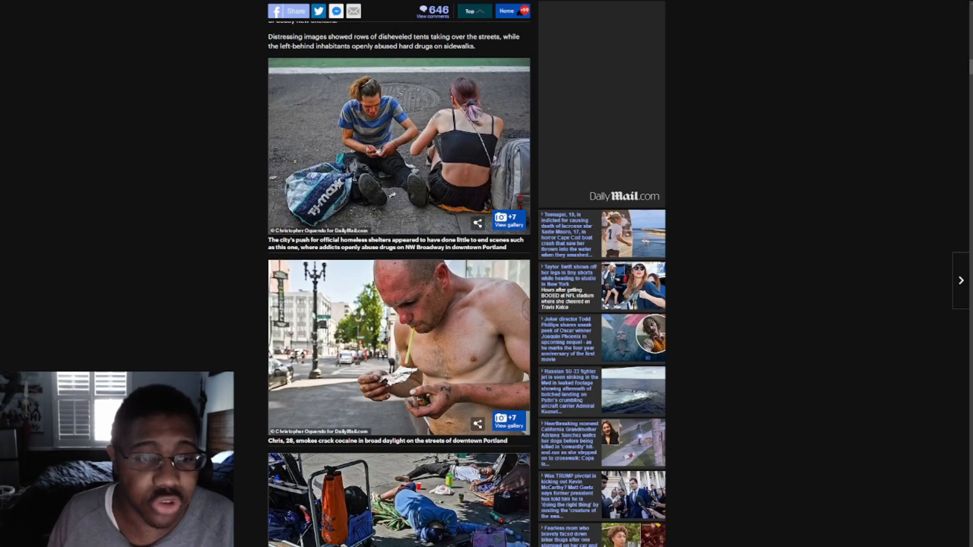
scroll(down, 3)
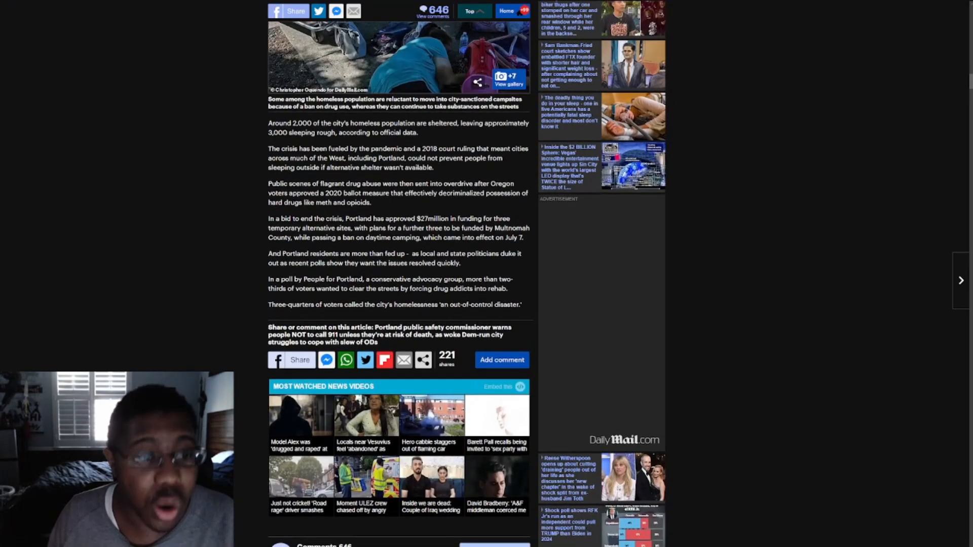
scroll(down, 3)
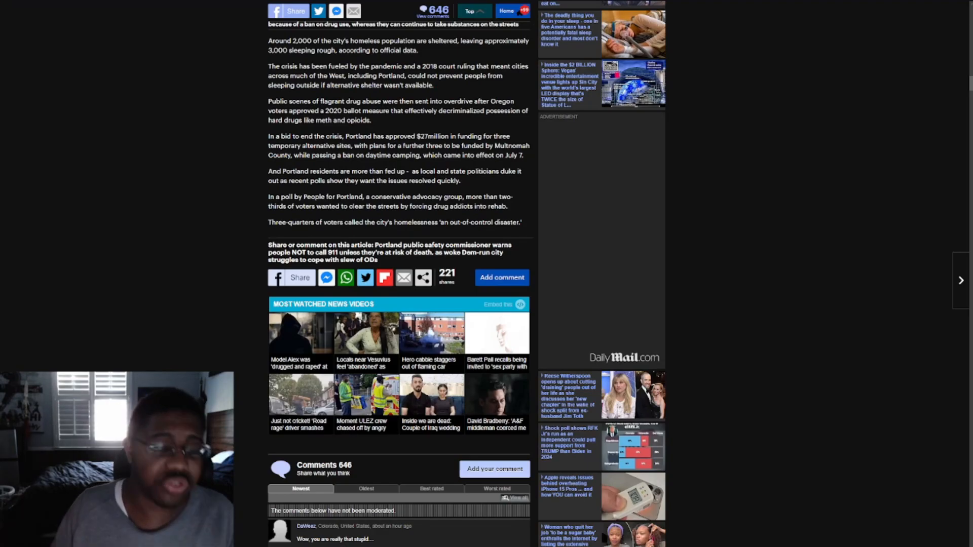
scroll(up, 3)
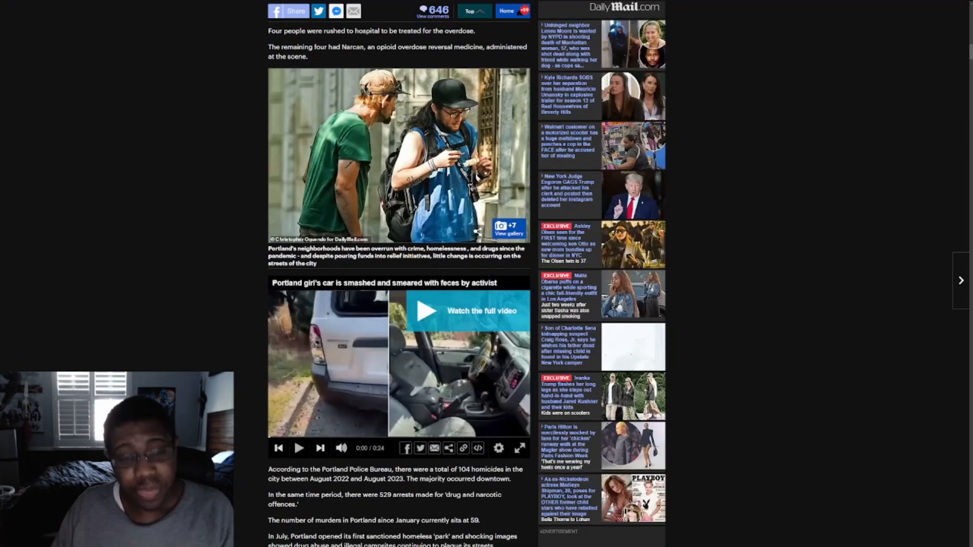
scroll(up, 3)
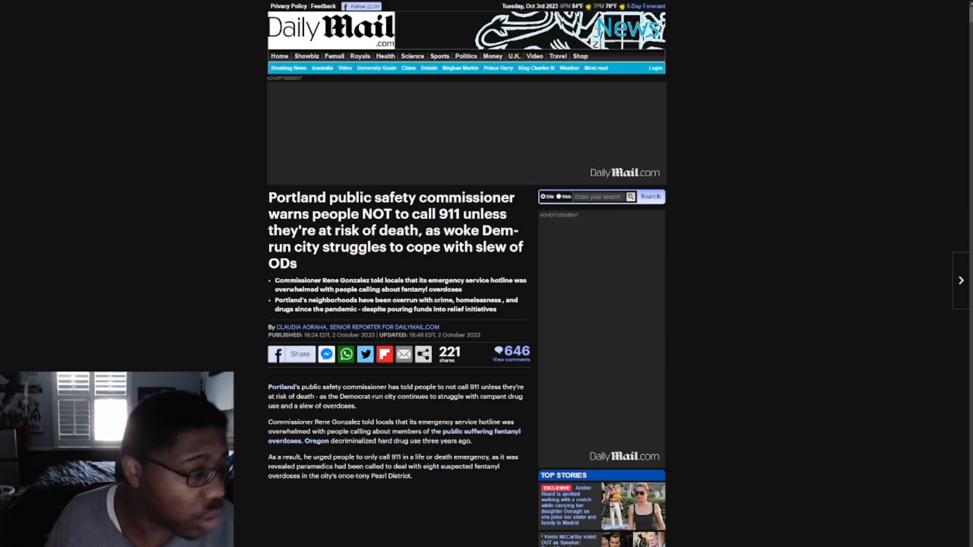
scroll(down, 3)
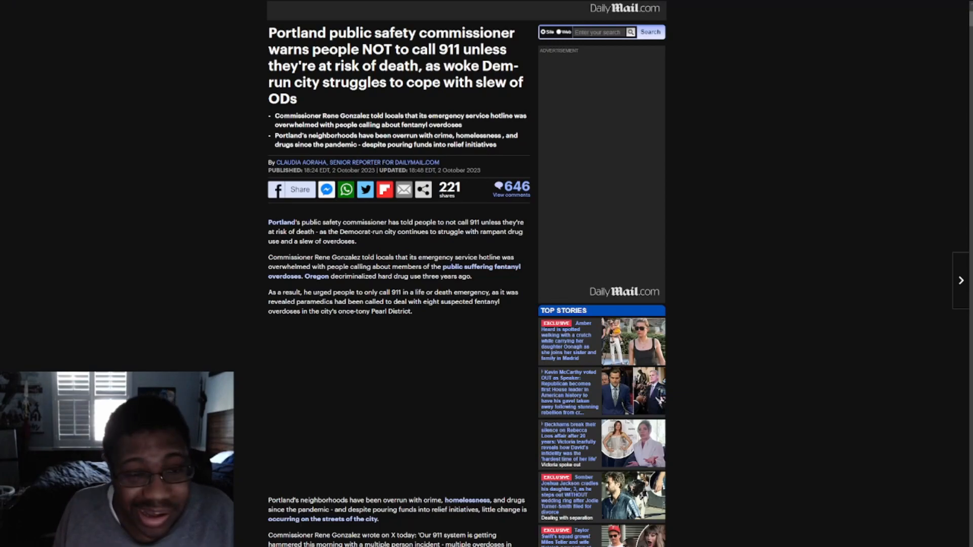
scroll(down, 3)
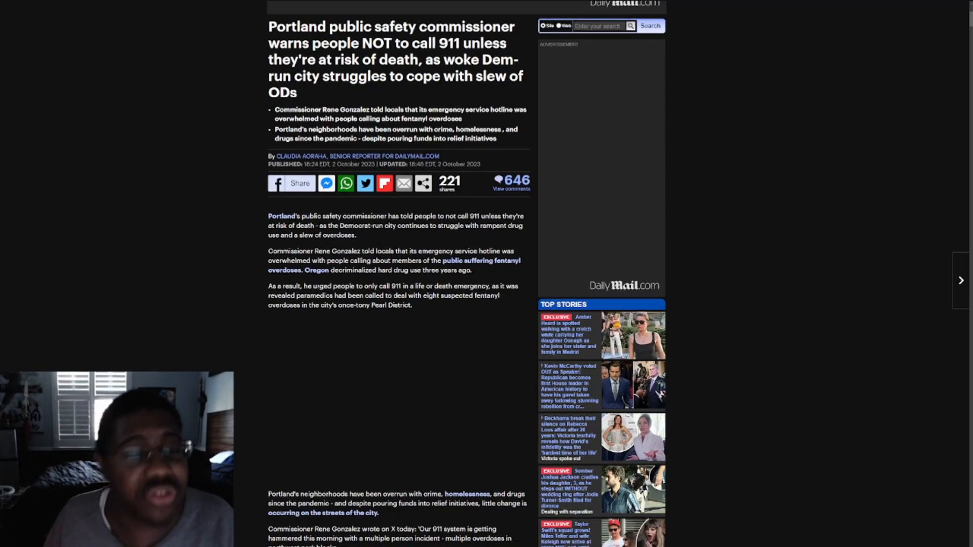
scroll(down, 3)
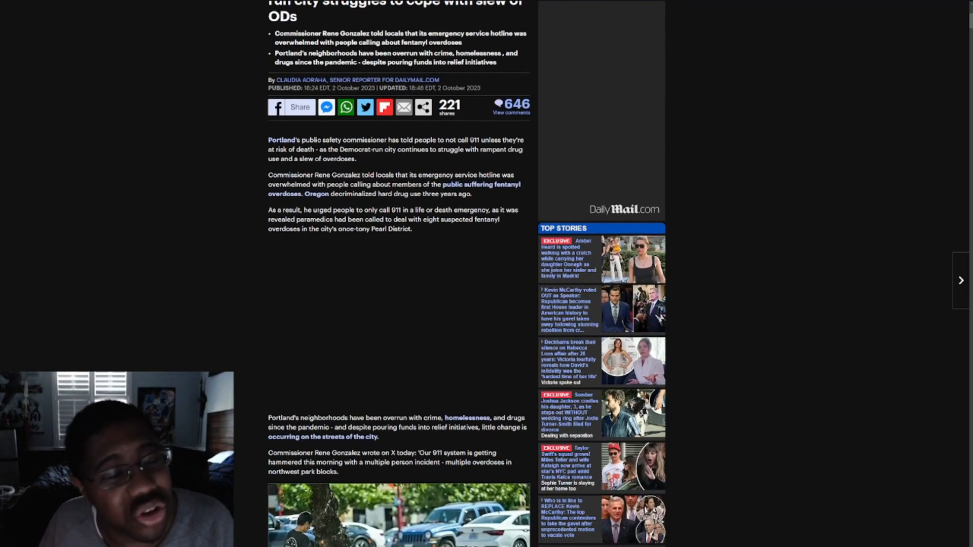